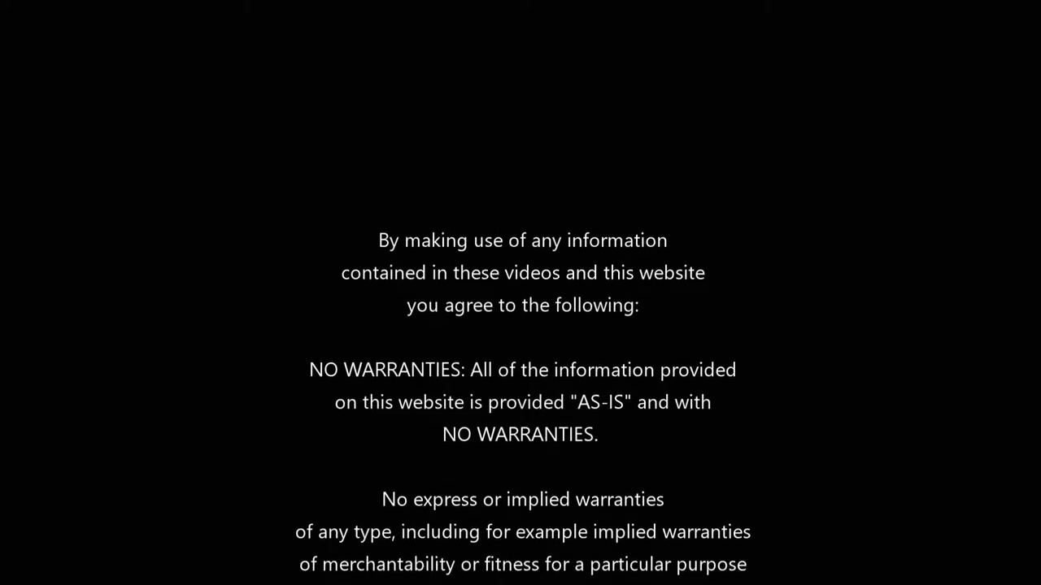
{"action": "scroll", "scroll_direction": "down", "scroll_amount": 3}
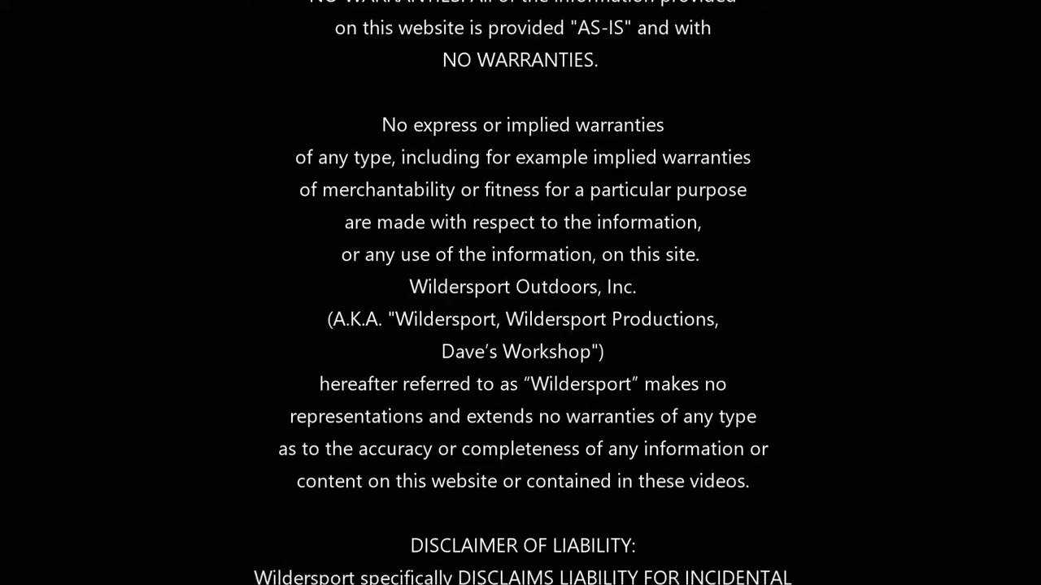
{"action": "scroll", "scroll_direction": "down", "scroll_amount": 3}
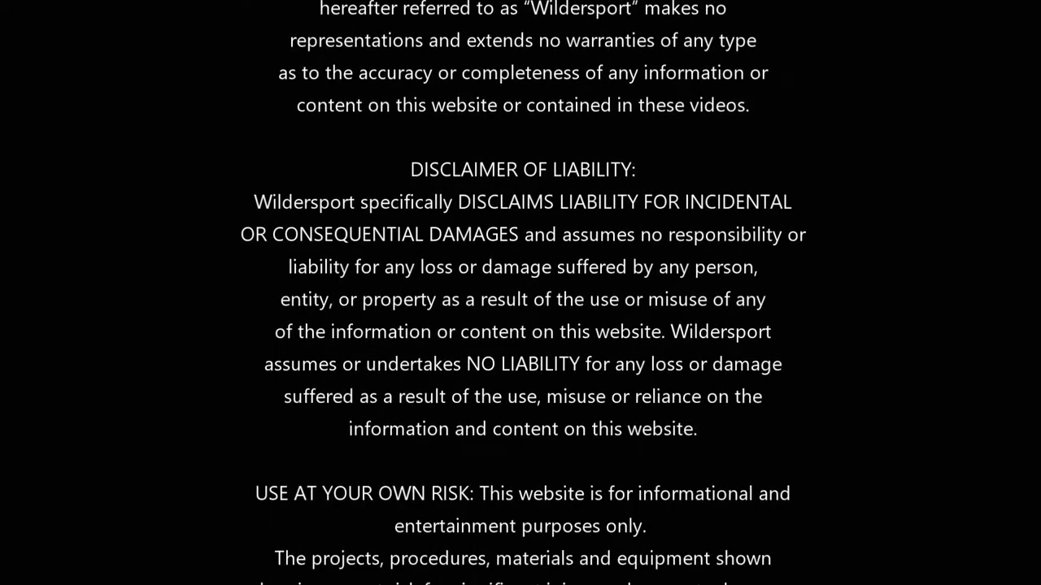
{"action": "scroll", "scroll_direction": "down", "scroll_amount": 3}
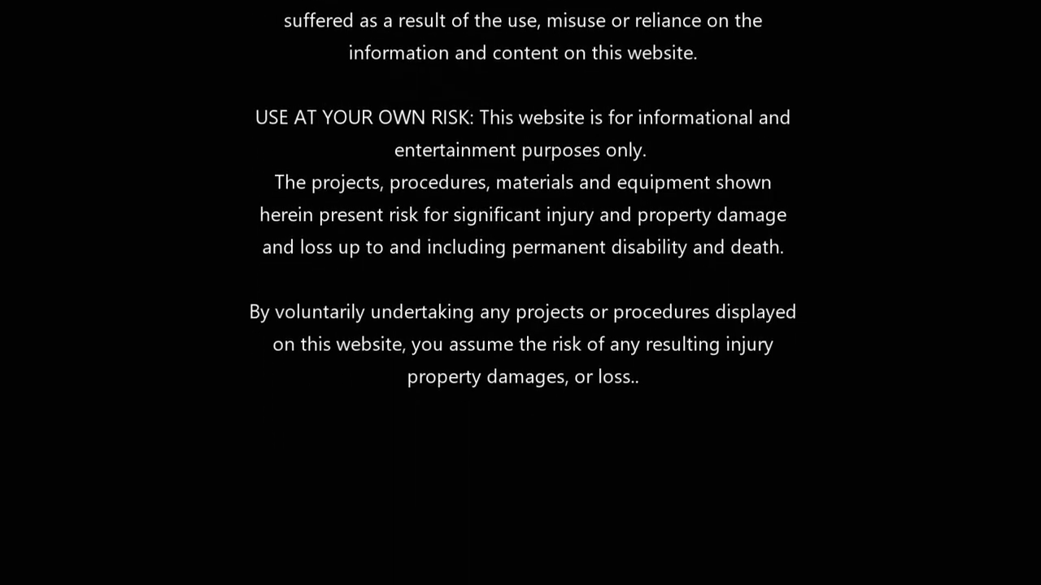
{"action": "scroll", "scroll_direction": "down", "scroll_amount": 3}
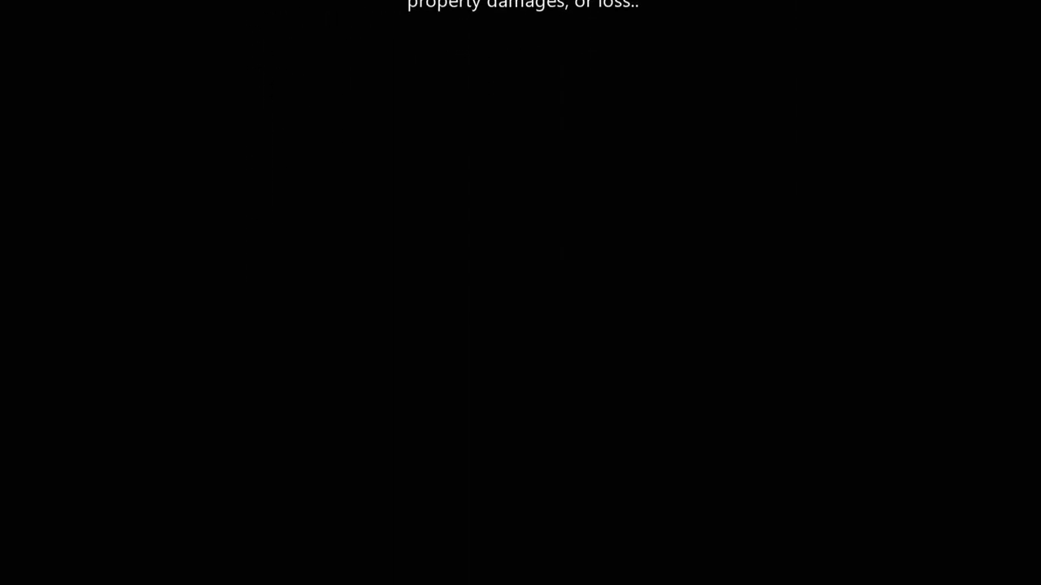